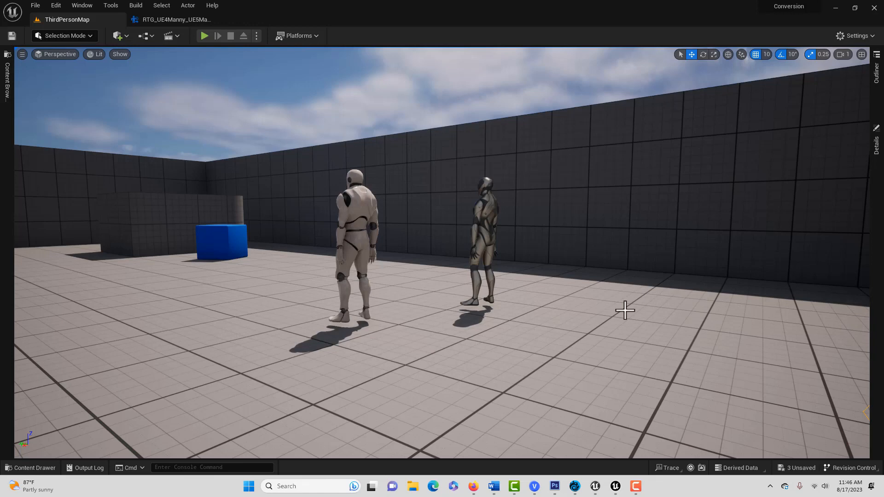
- Bring up the Smart Poly 'Animation Montage Blending Tutorial' video page in the browser
click(205, 36)
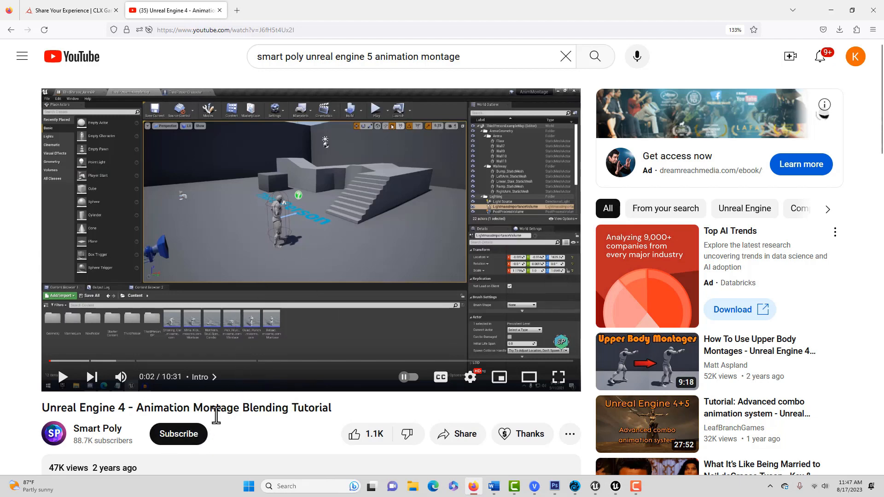
- Reveal the video description with the drive.google.com link for the five free animations
scroll(down, 3)
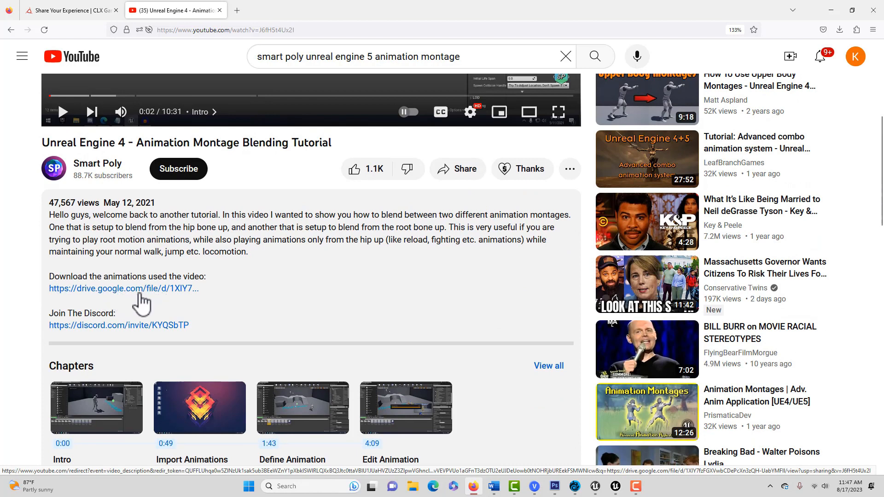
mouse_move(146, 298)
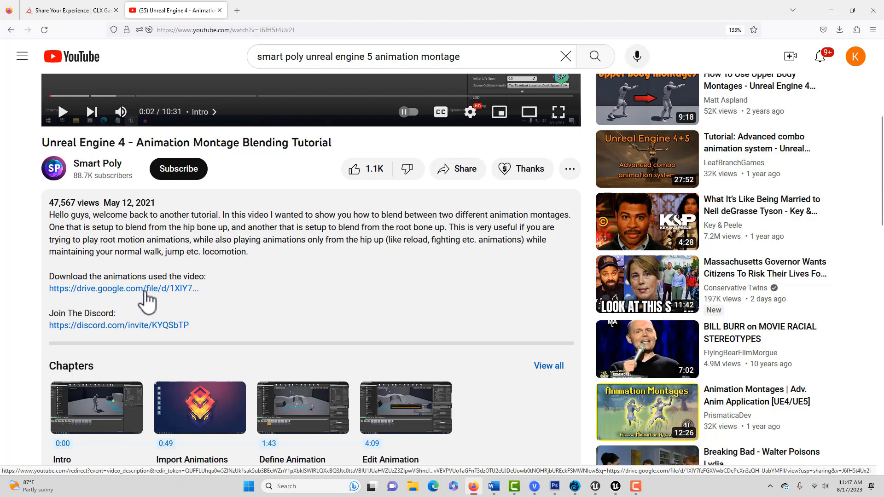
mouse_move(145, 297)
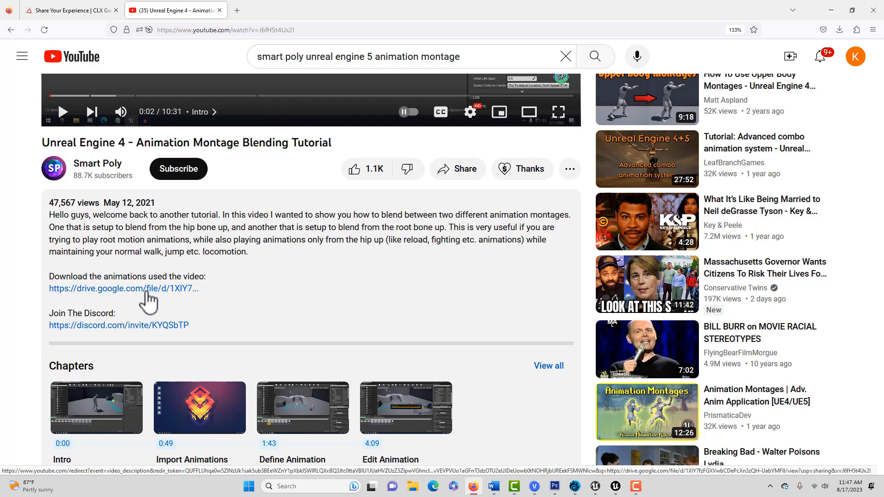
mouse_move(149, 298)
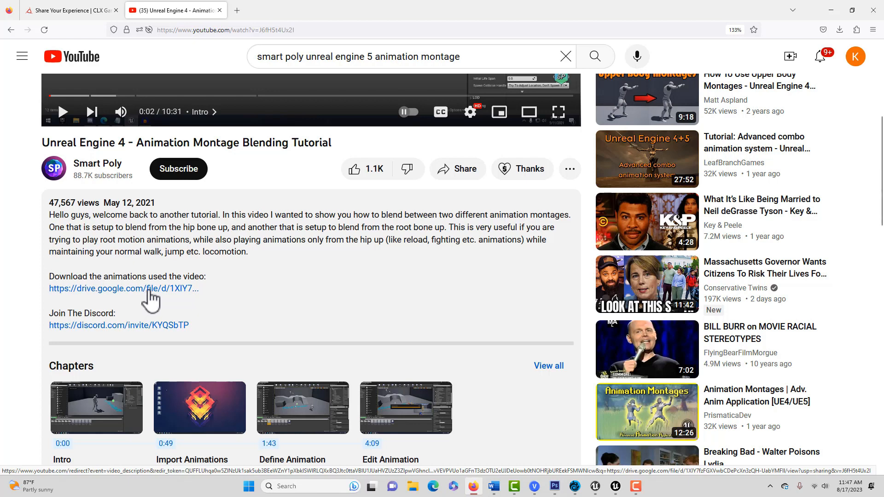